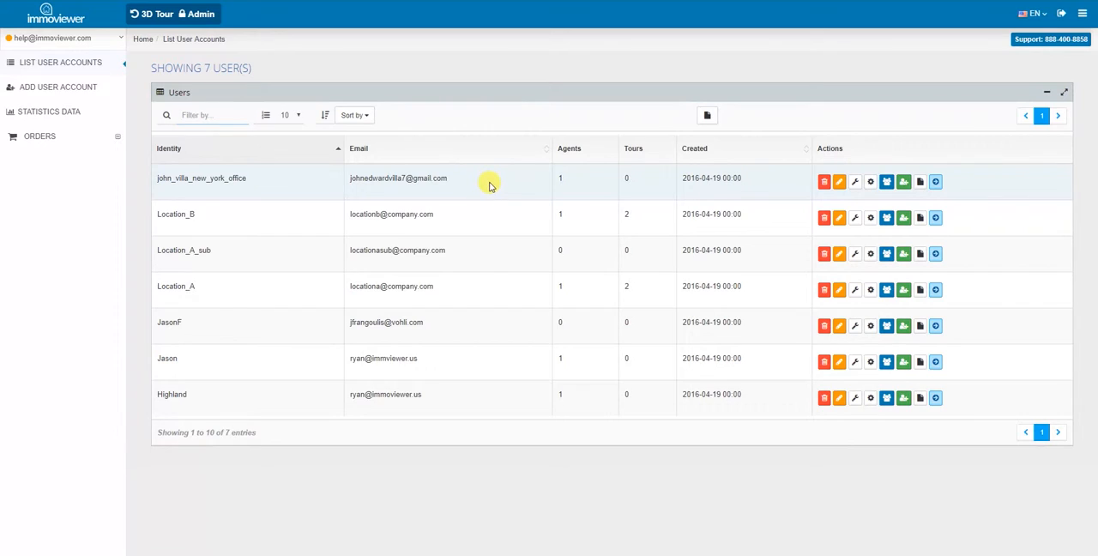
pyautogui.moveTo(240, 24)
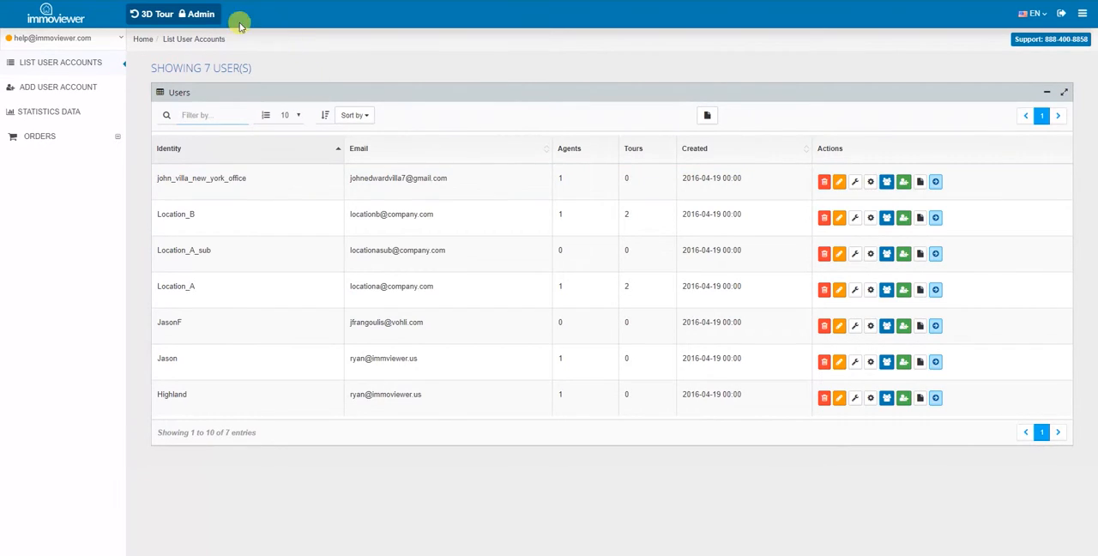
pyautogui.moveTo(313, 211)
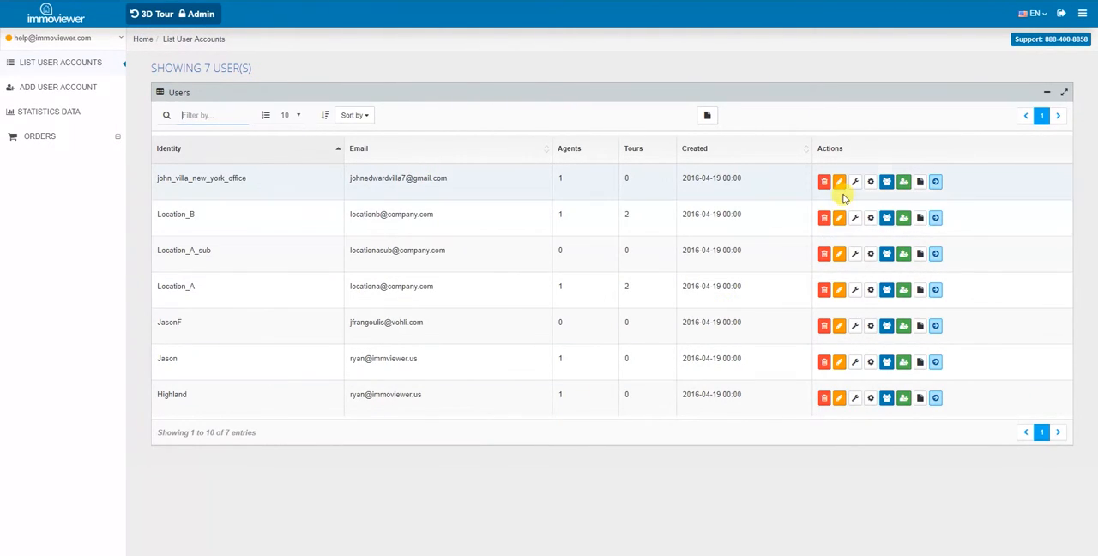
pyautogui.moveTo(839, 181)
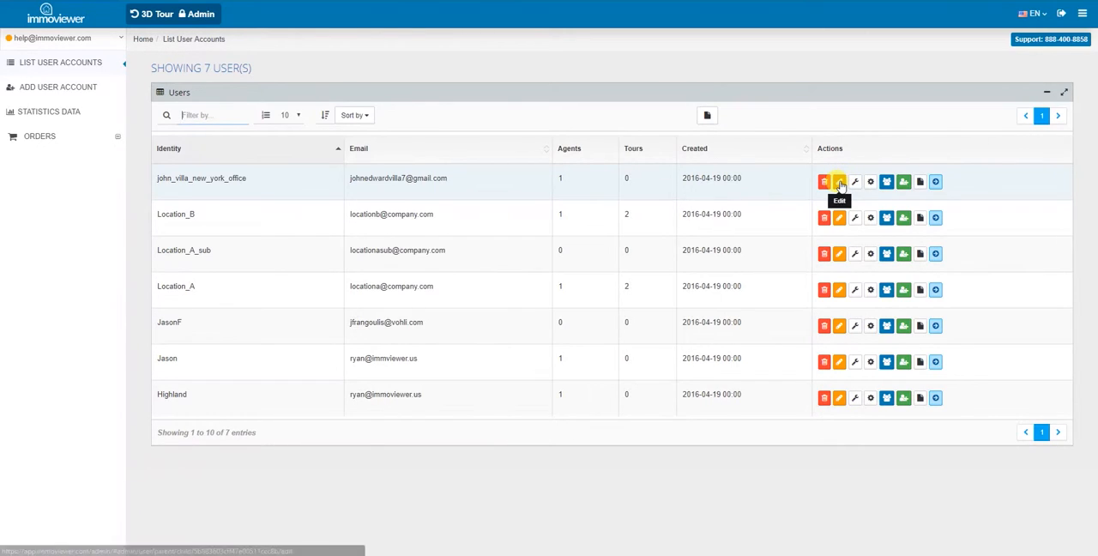
pyautogui.click(838, 181)
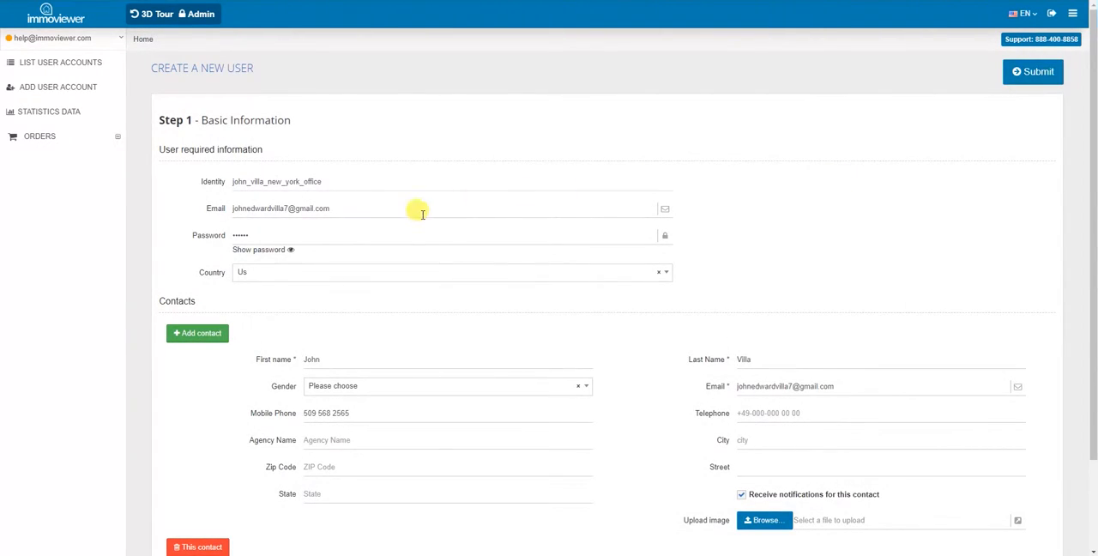
pyautogui.moveTo(419, 211)
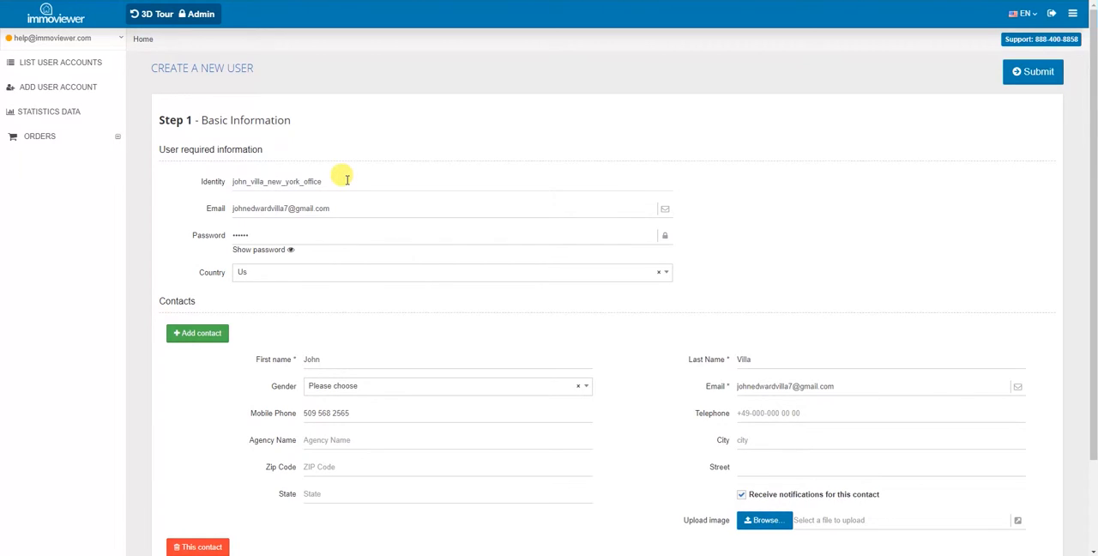
pyautogui.doubleClick(277, 181)
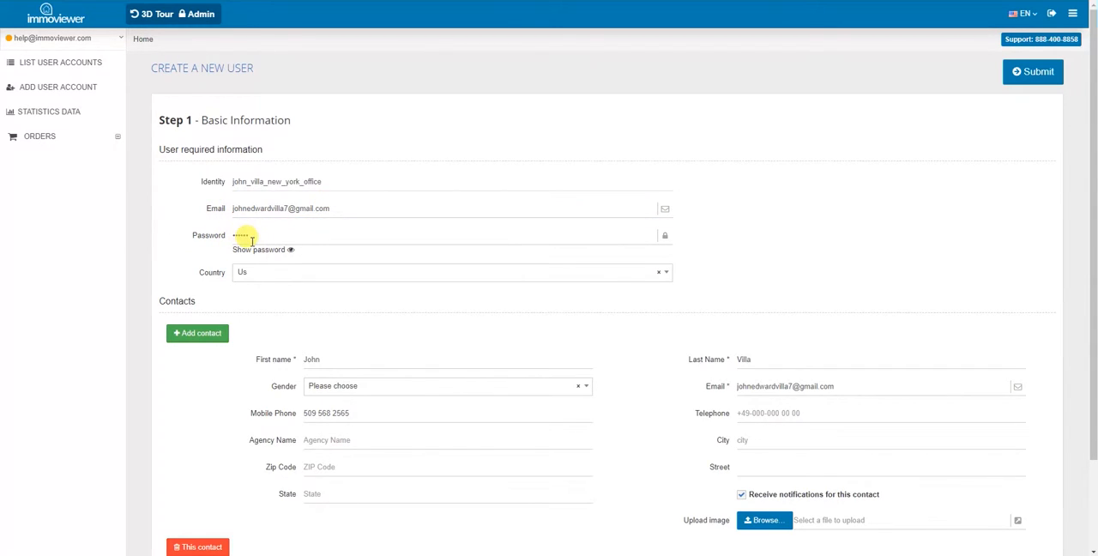
pyautogui.click(309, 208)
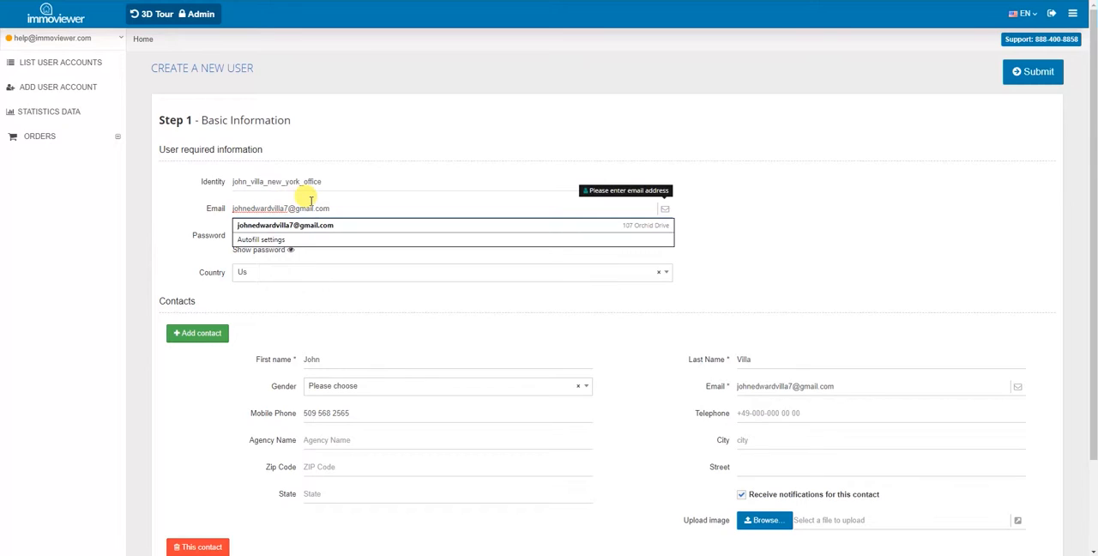
pyautogui.moveTo(318, 204)
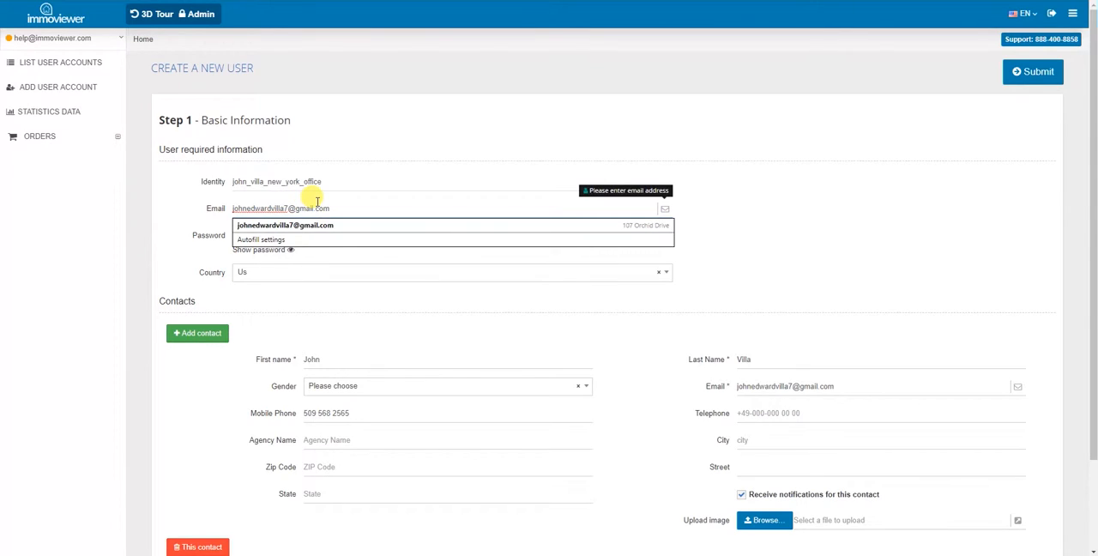
pyautogui.click(285, 225)
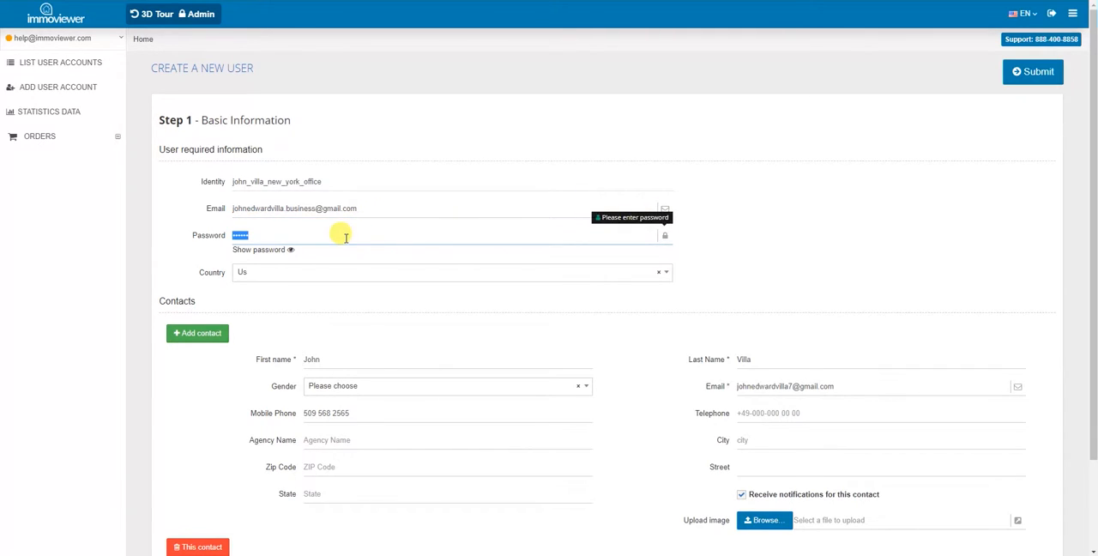
pyautogui.moveTo(317, 254)
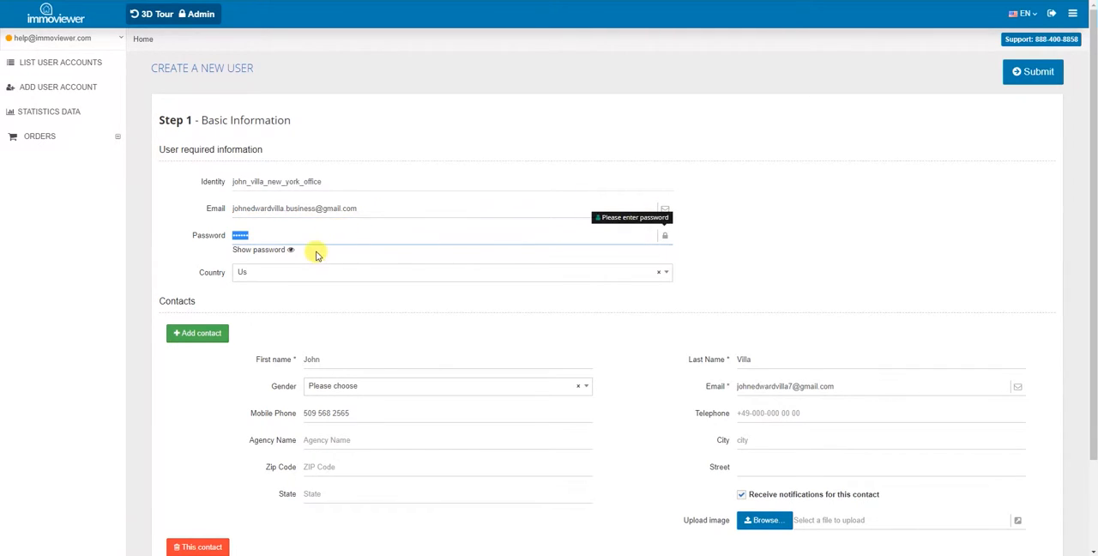
# Show the password in plain text to replace it.
pyautogui.click(263, 250)
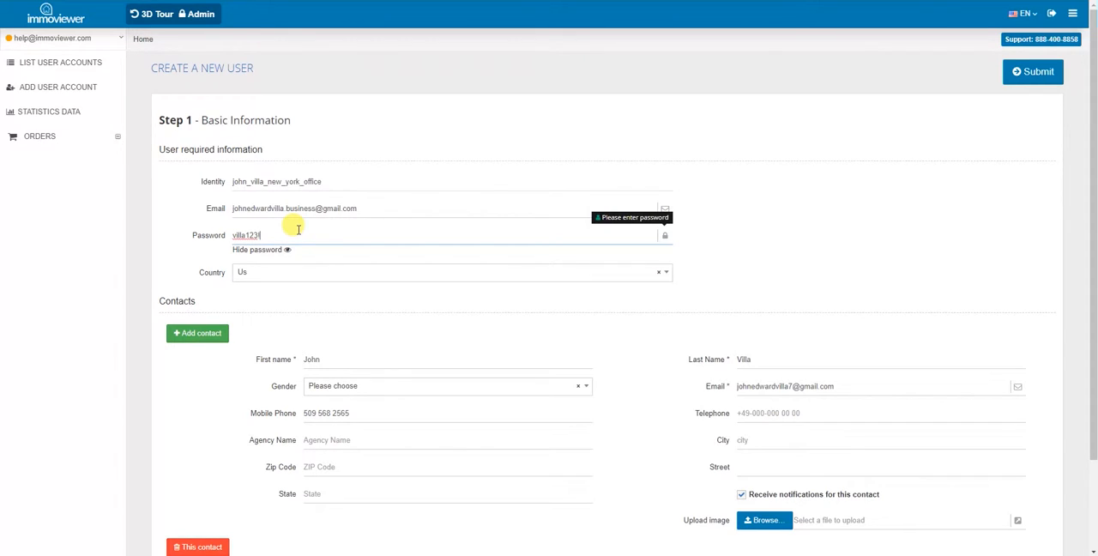
pyautogui.moveTo(553, 232)
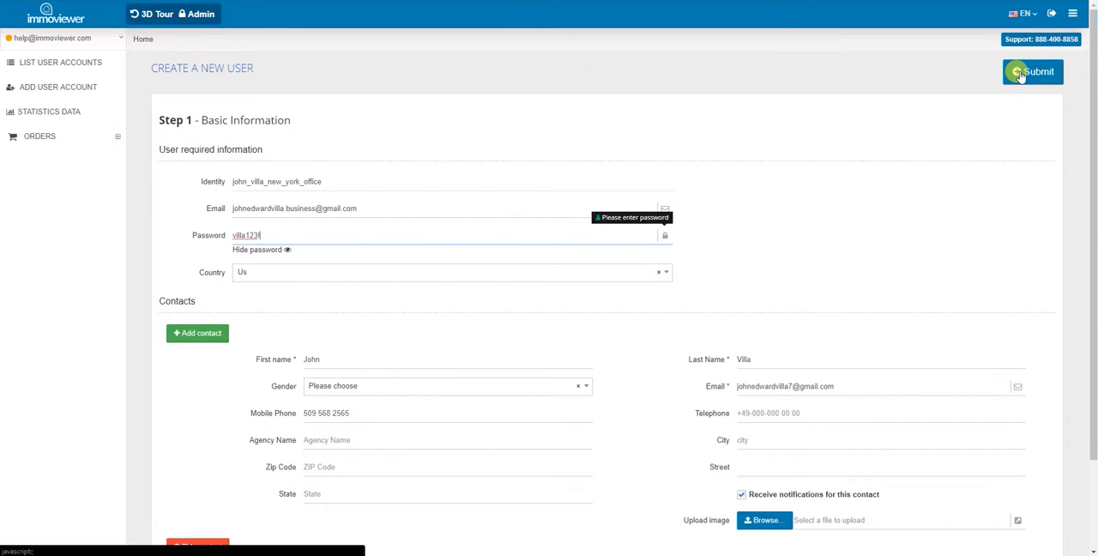
# Submit the email and password changes to return to the updated user list.
pyautogui.click(1032, 72)
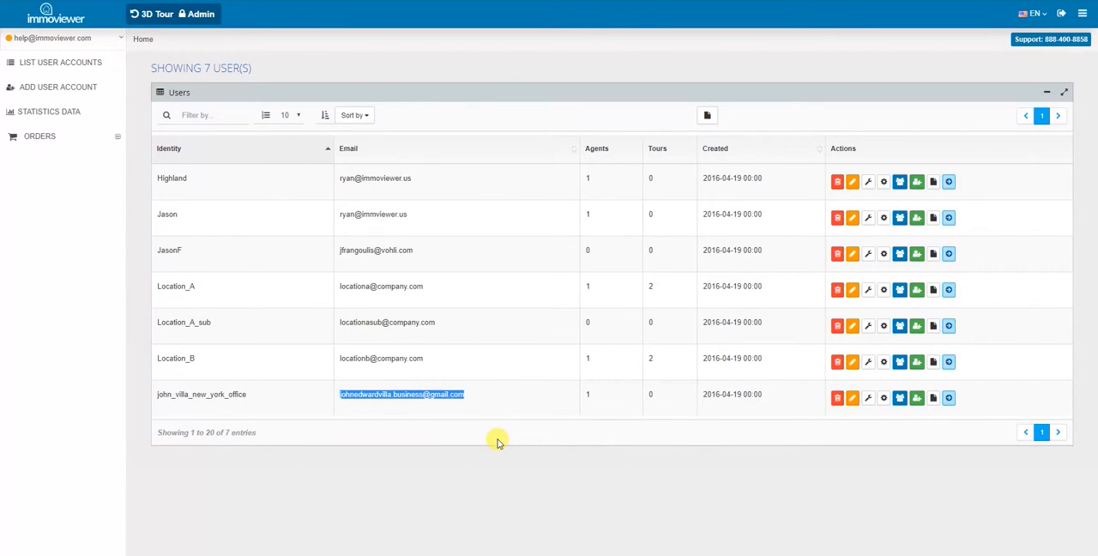
pyautogui.moveTo(495, 442)
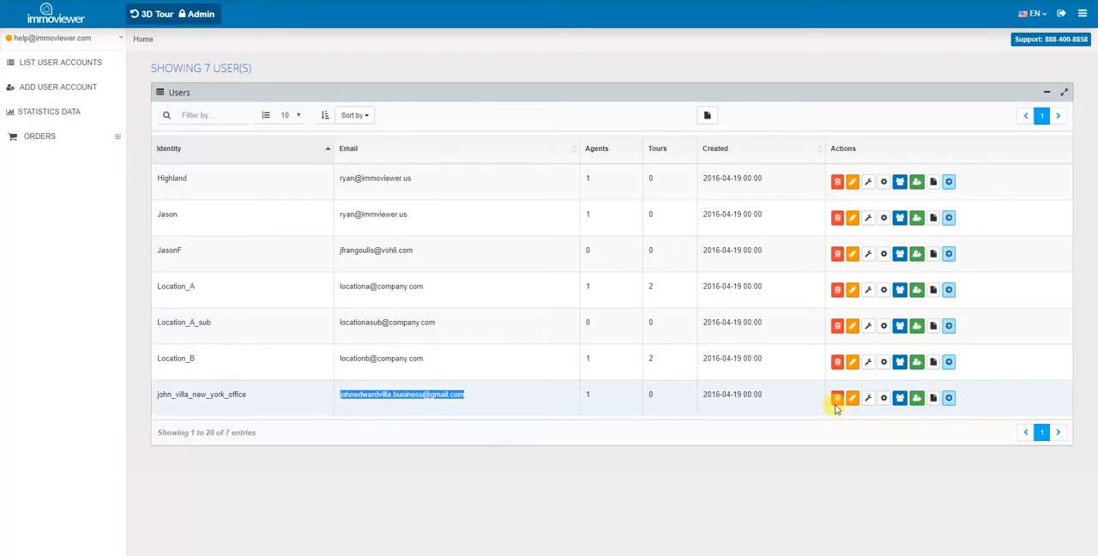
pyautogui.moveTo(851, 397)
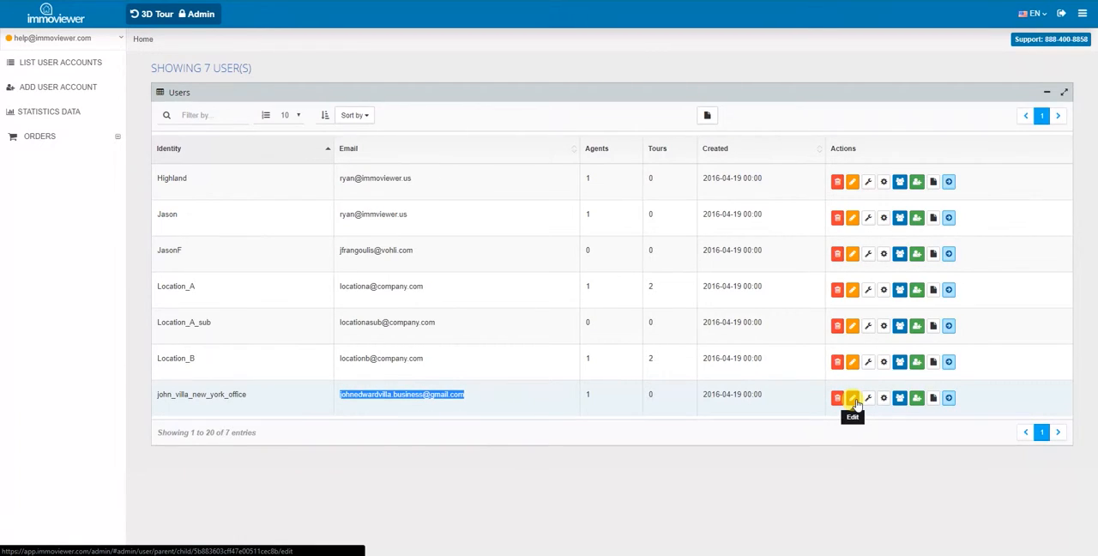